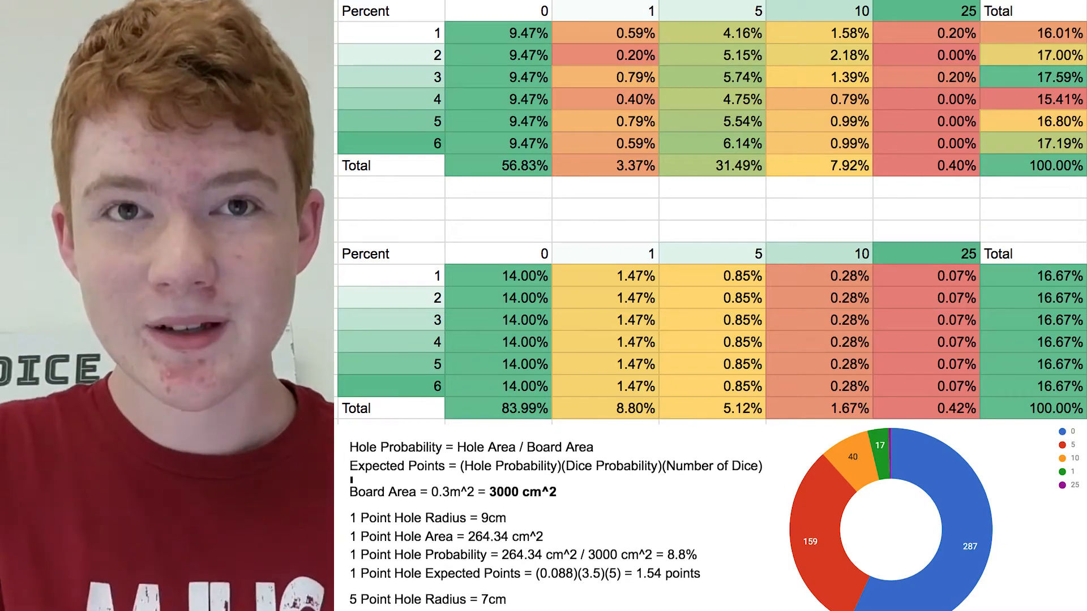
{"action": "scroll", "scroll_direction": "down", "scroll_amount": 3}
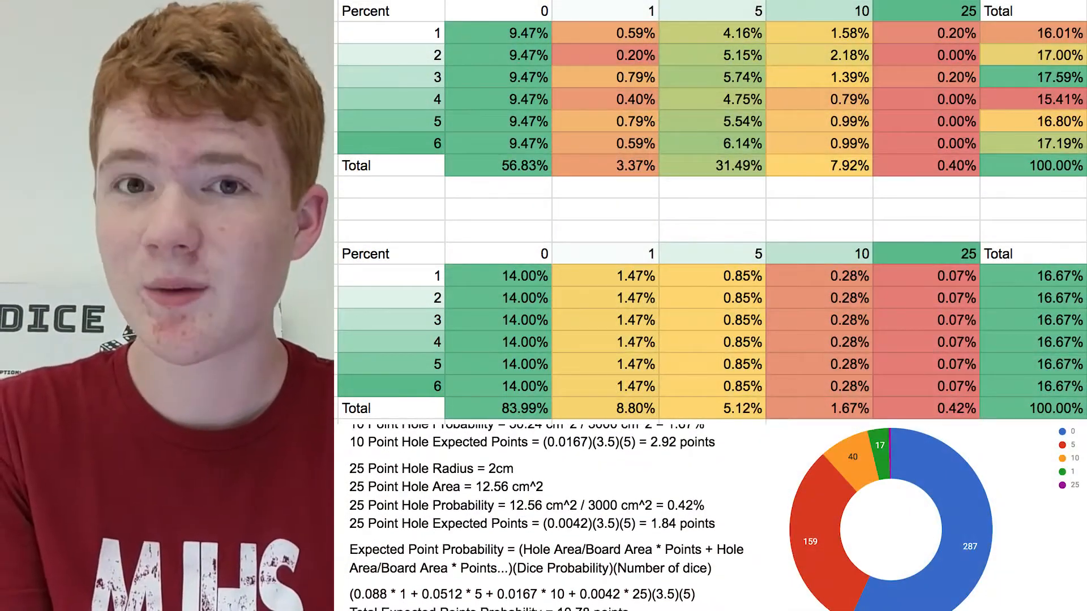
{"action": "scroll", "scroll_direction": "down", "scroll_amount": 3}
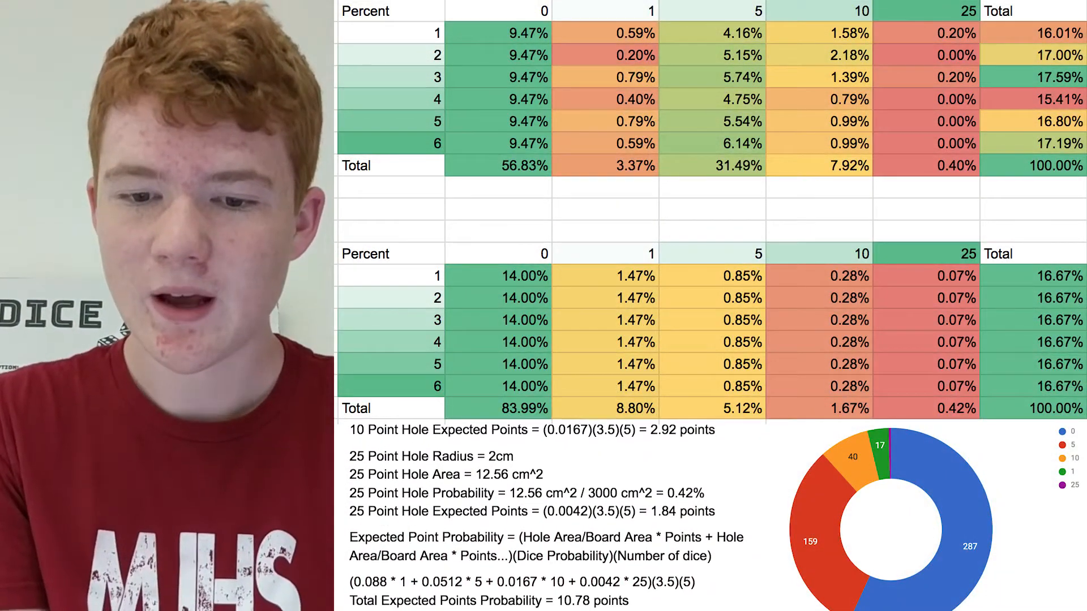